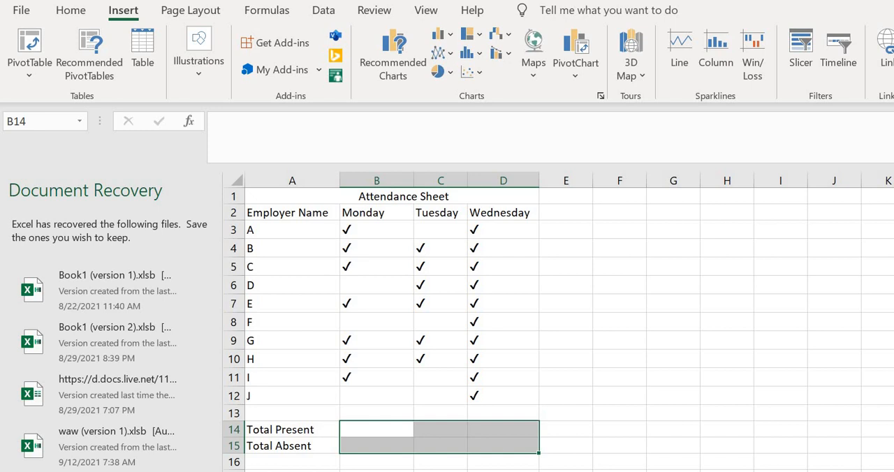
Enter =COUNTA(B3:B12) in B14 to count Monday's present employees (7)
{"action": "left_click", "coordinate": [377, 428]}
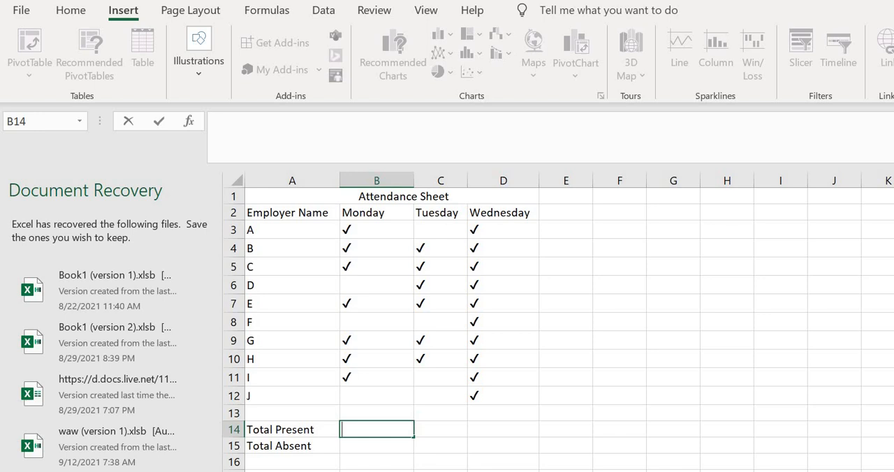
{"action": "type", "text": "="}
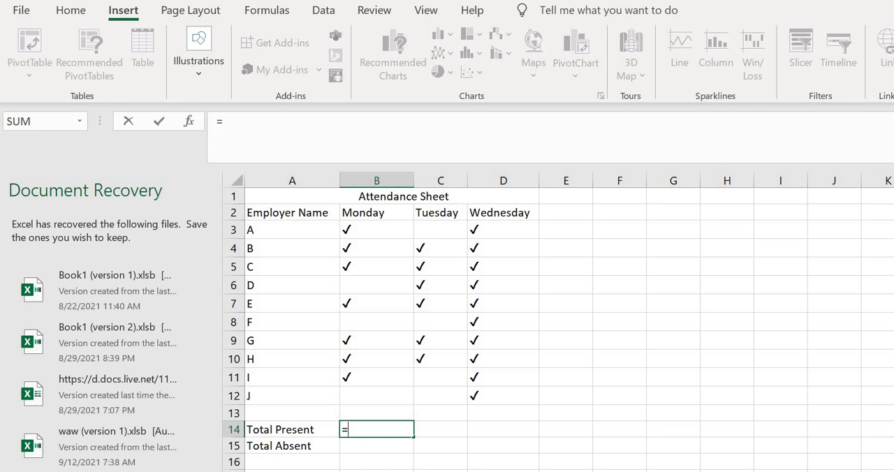
{"action": "type", "text": "C"}
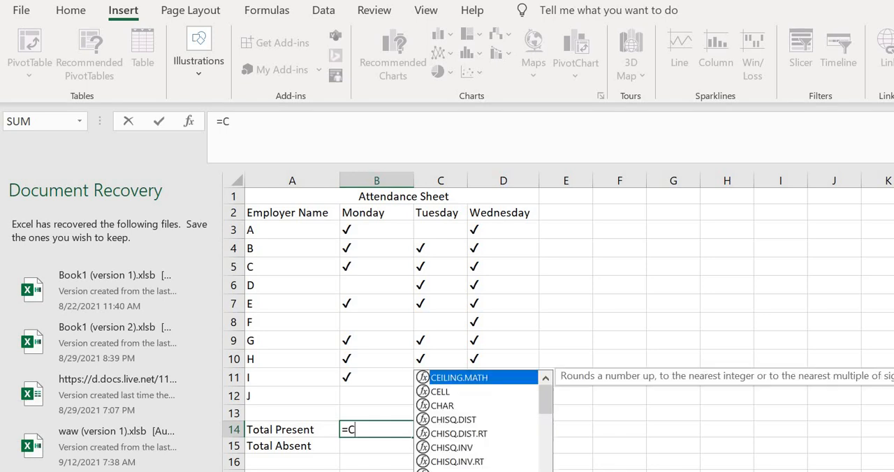
{"action": "type", "text": "OUNTA("}
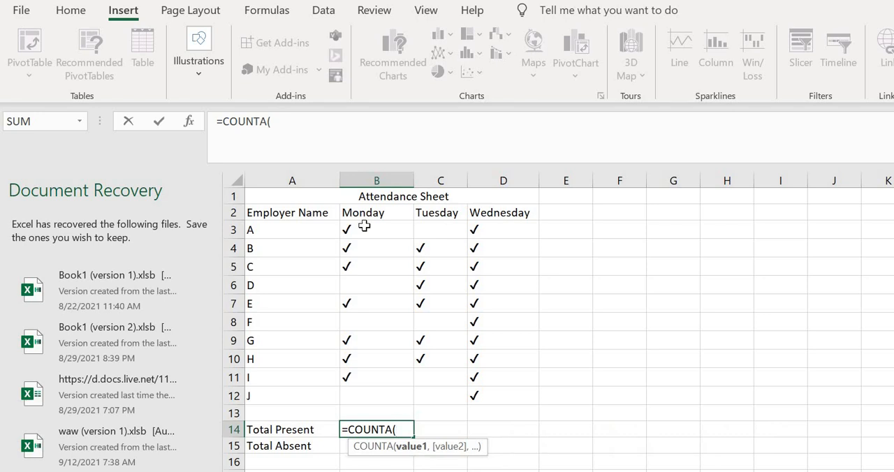
{"action": "left_click_drag", "start_coordinate": [363, 229], "coordinate": [359, 322]}
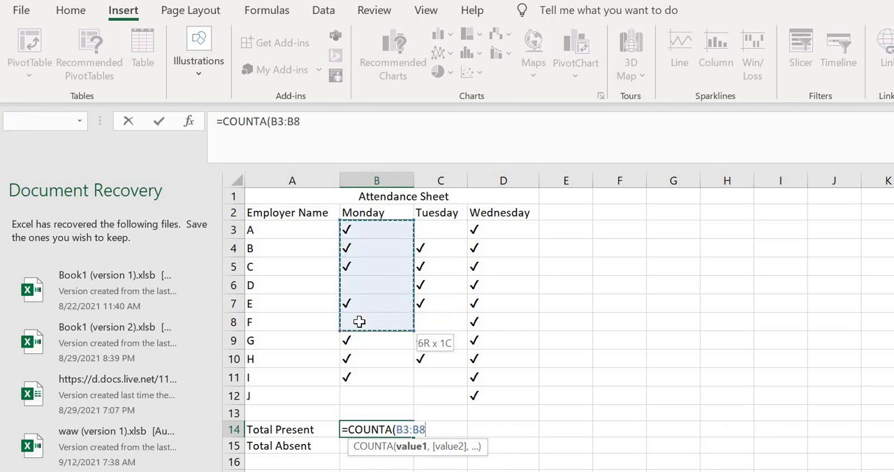
{"action": "left_click_drag", "start_coordinate": [359, 322], "coordinate": [357, 395]}
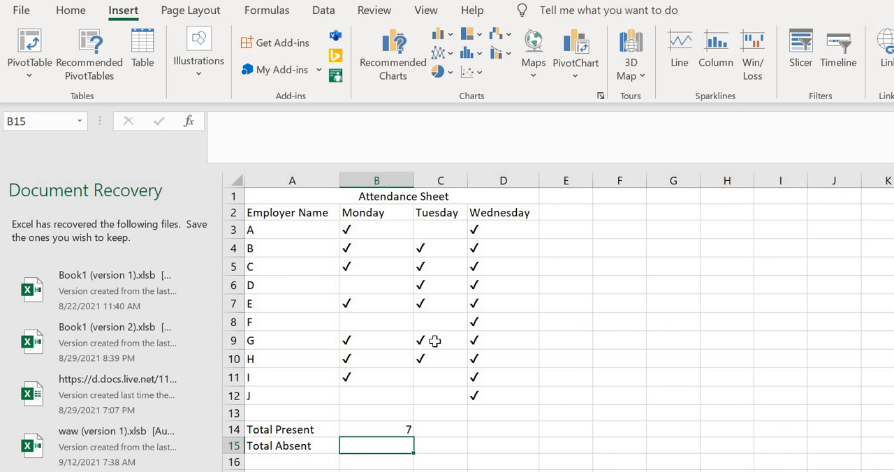
{"action": "mouse_move", "coordinate": [370, 356]}
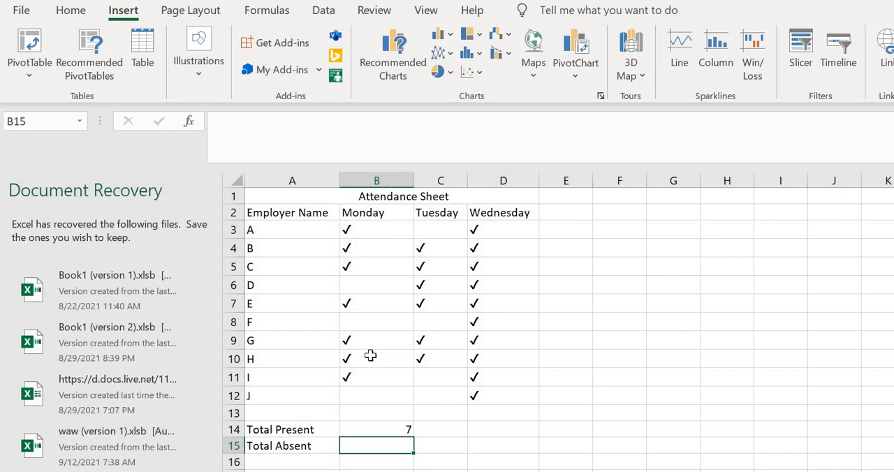
{"action": "mouse_move", "coordinate": [374, 431]}
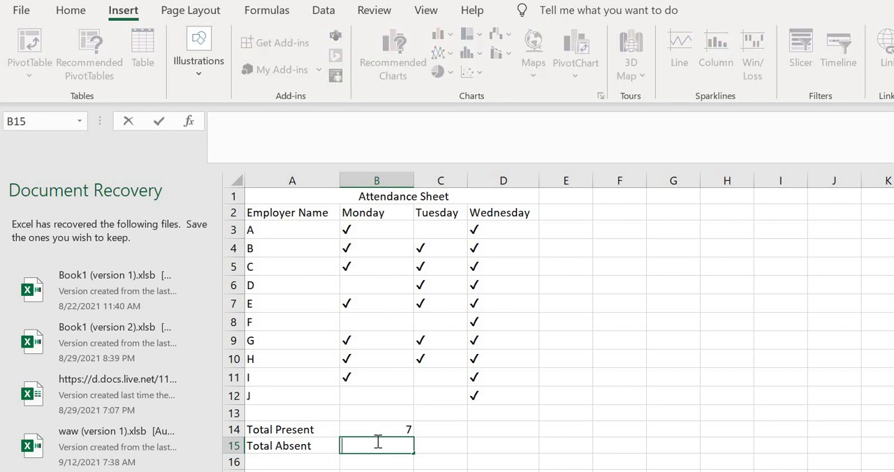
Enter =COUNTBLANK(B3:B12) in B15 to count Monday's absences (3)
{"action": "type", "text": "="}
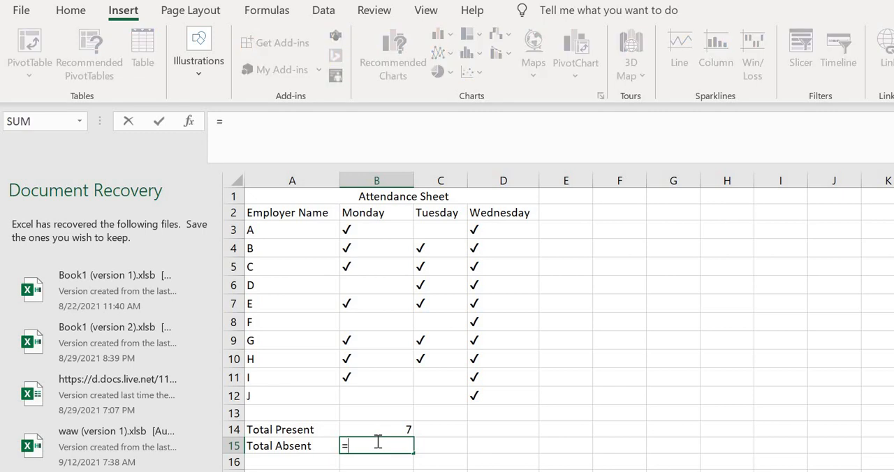
{"action": "type", "text": "COUNTBLANK("}
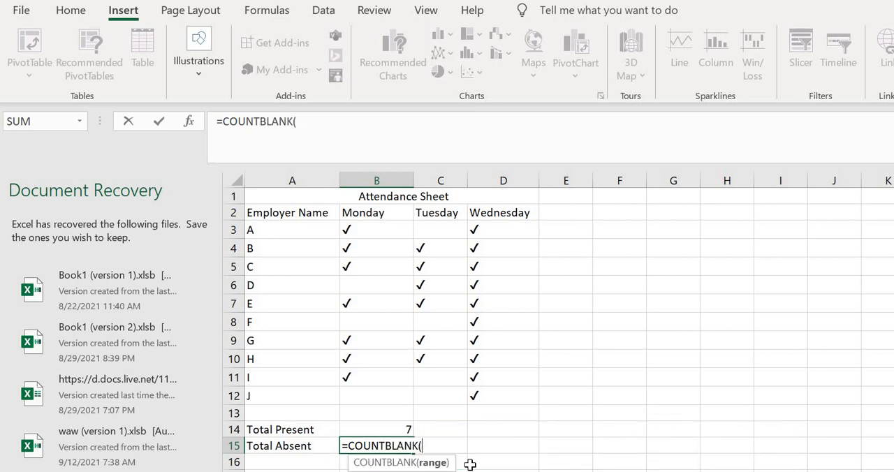
{"action": "left_click", "coordinate": [375, 229]}
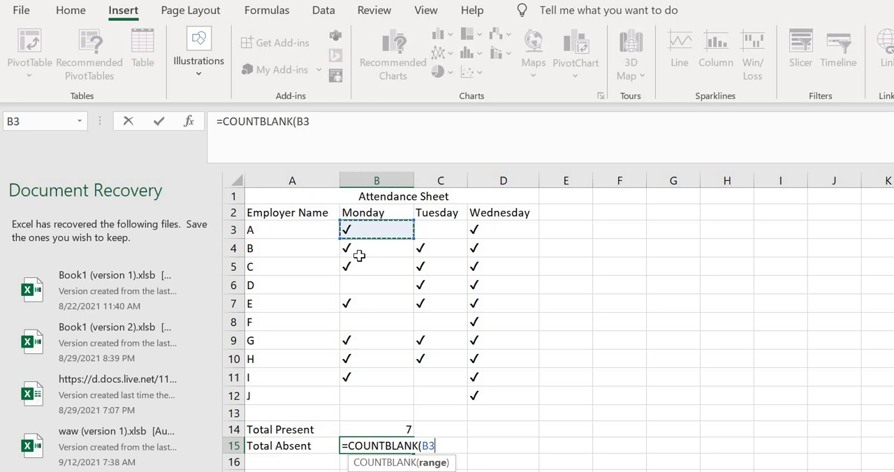
{"action": "left_click_drag", "start_coordinate": [346, 229], "coordinate": [358, 395]}
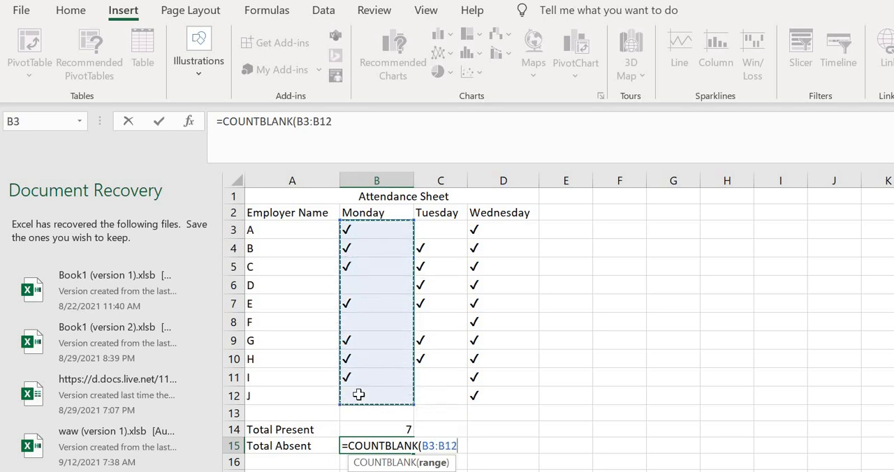
{"action": "key", "text": "enter"}
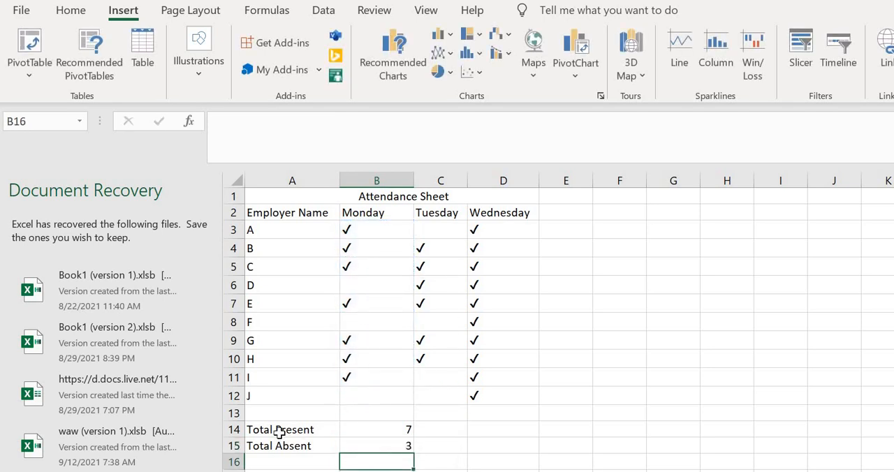
{"action": "mouse_move", "coordinate": [380, 446]}
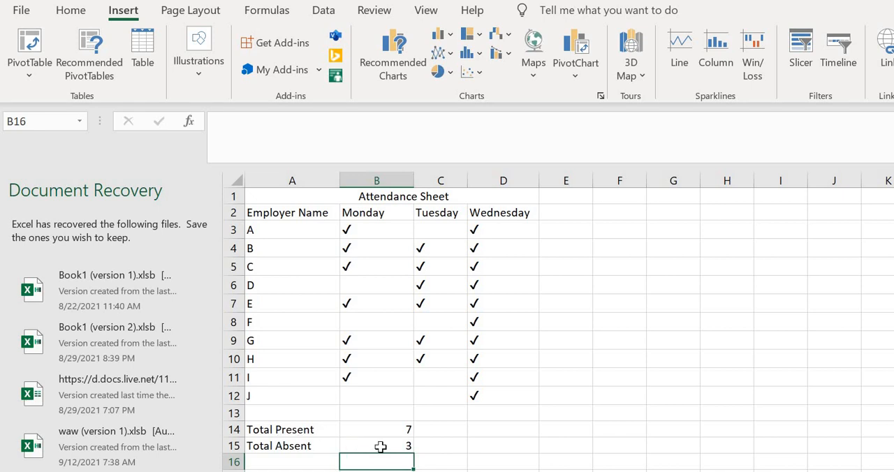
Fill the B14:B15 totals right through column D for Tuesday and Wednesday
{"action": "left_click", "coordinate": [376, 429]}
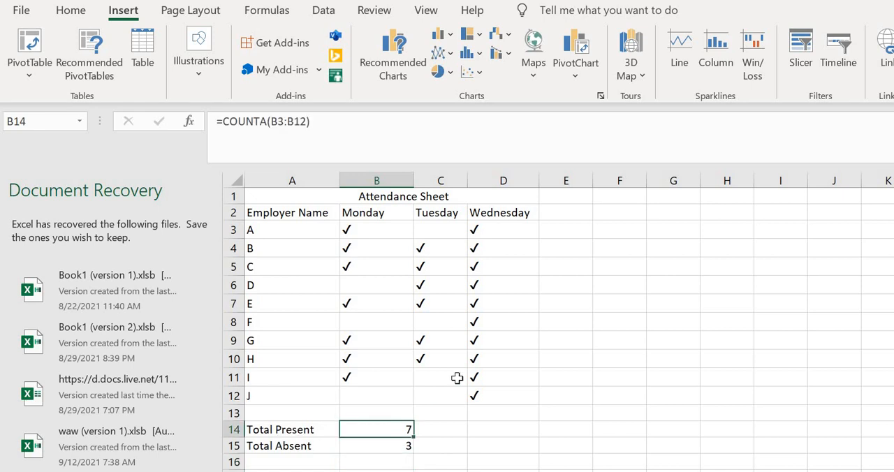
{"action": "mouse_move", "coordinate": [445, 307]}
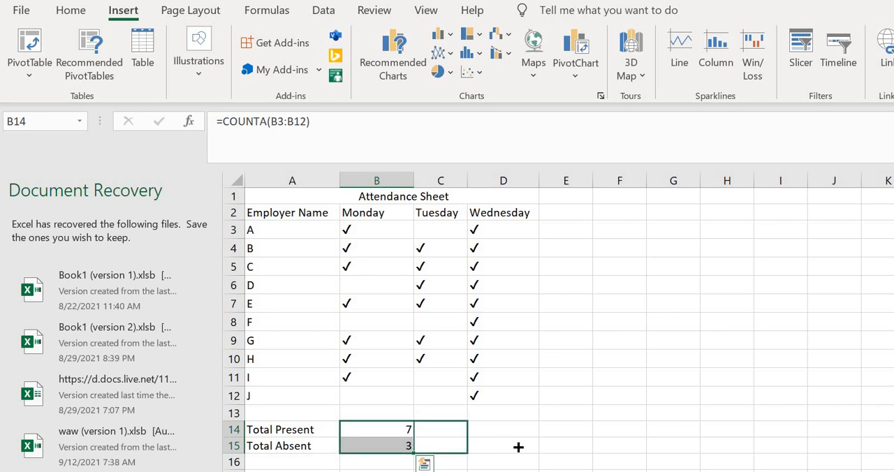
{"action": "left_click_drag", "start_coordinate": [408, 446], "coordinate": [534, 446]}
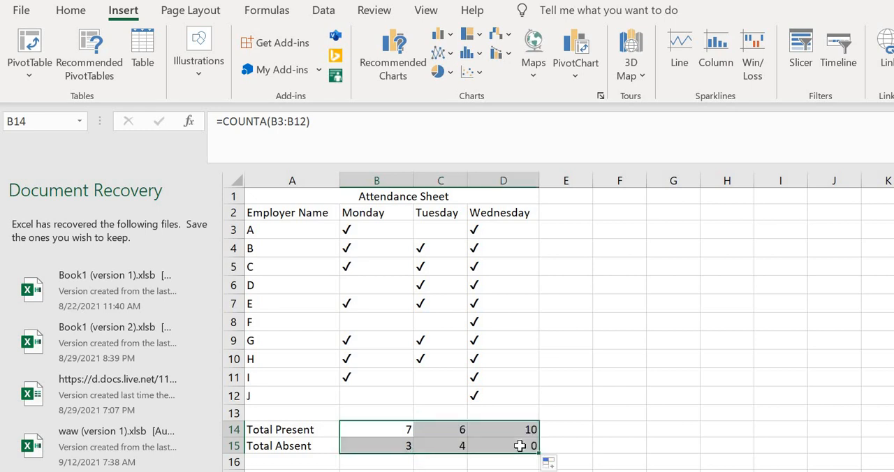
{"action": "mouse_move", "coordinate": [490, 261]}
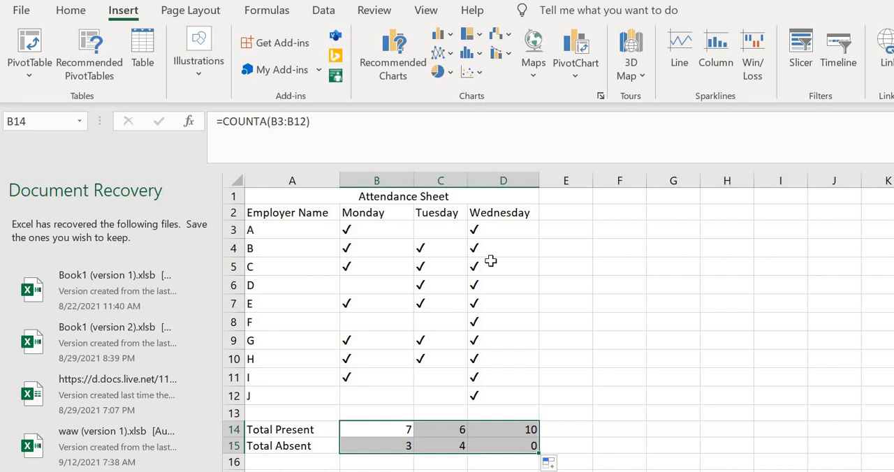